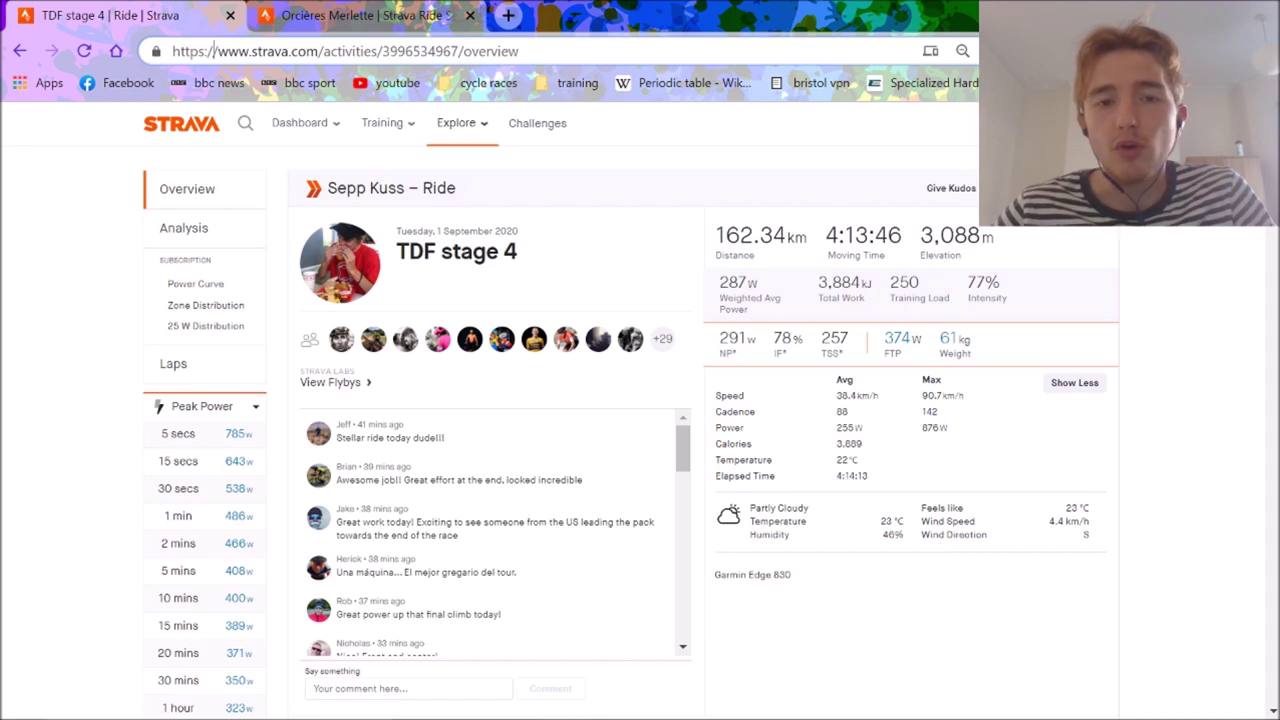
{"action": "mouse_move", "coordinate": [230, 232]}
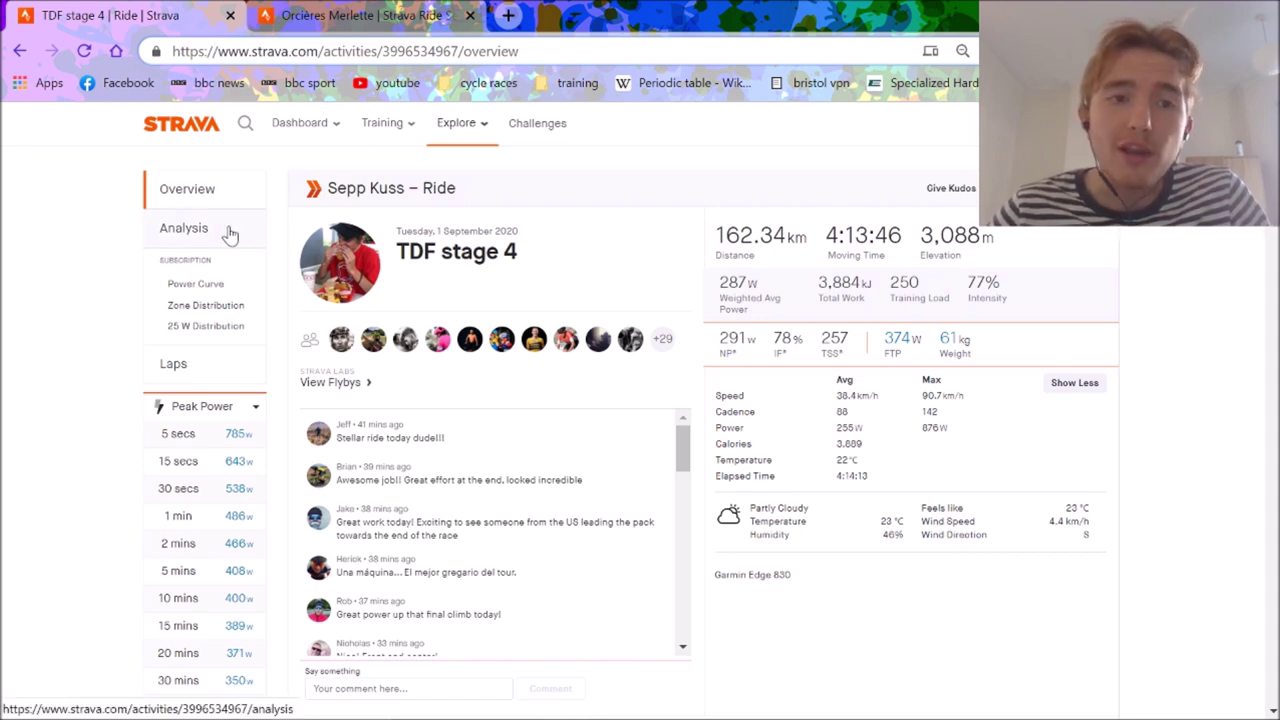
{"action": "mouse_move", "coordinate": [584, 260]}
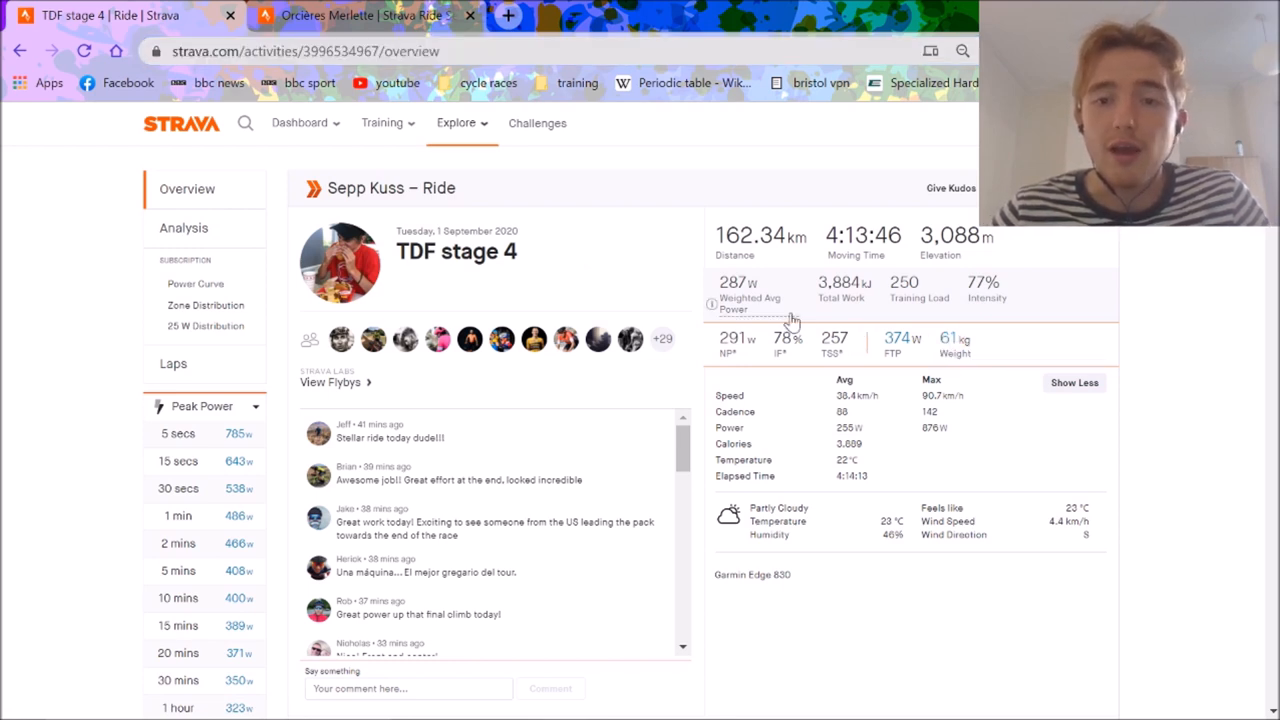
{"action": "mouse_move", "coordinate": [770, 360]}
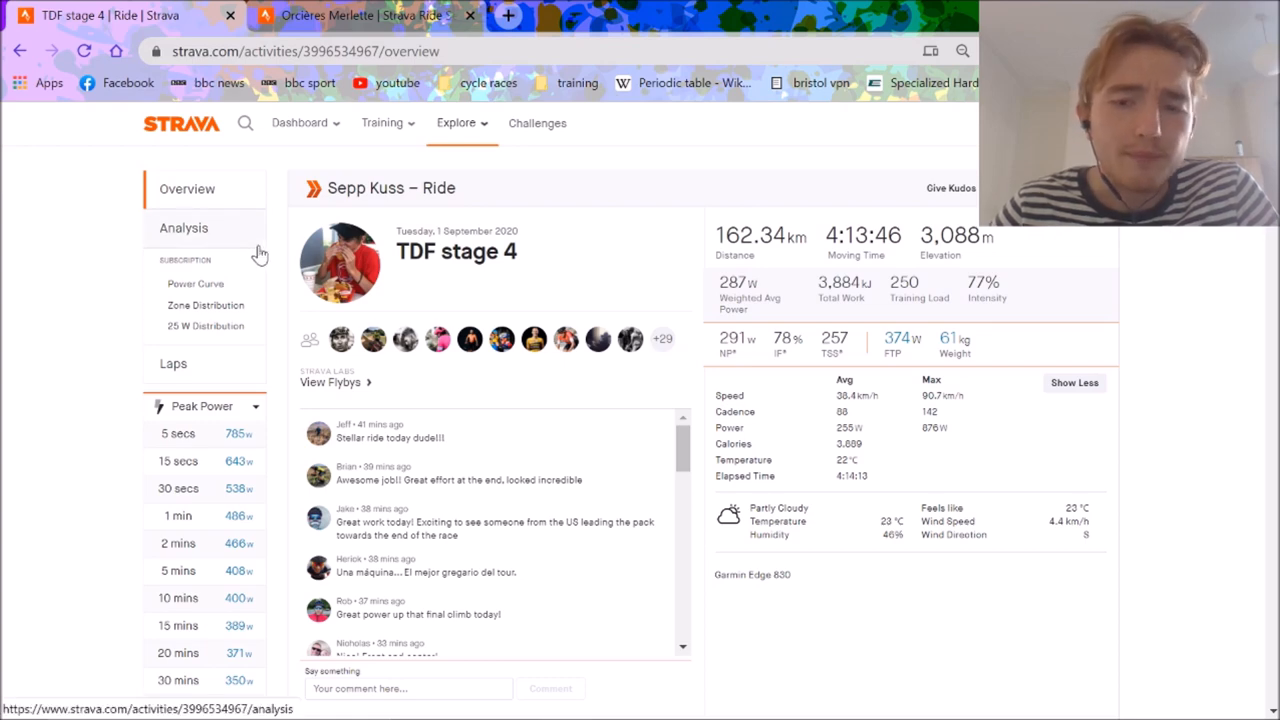
- View the ride's Analysis traces and inspect a mid-ride climb segment's stats
{"action": "left_click", "coordinate": [184, 228]}
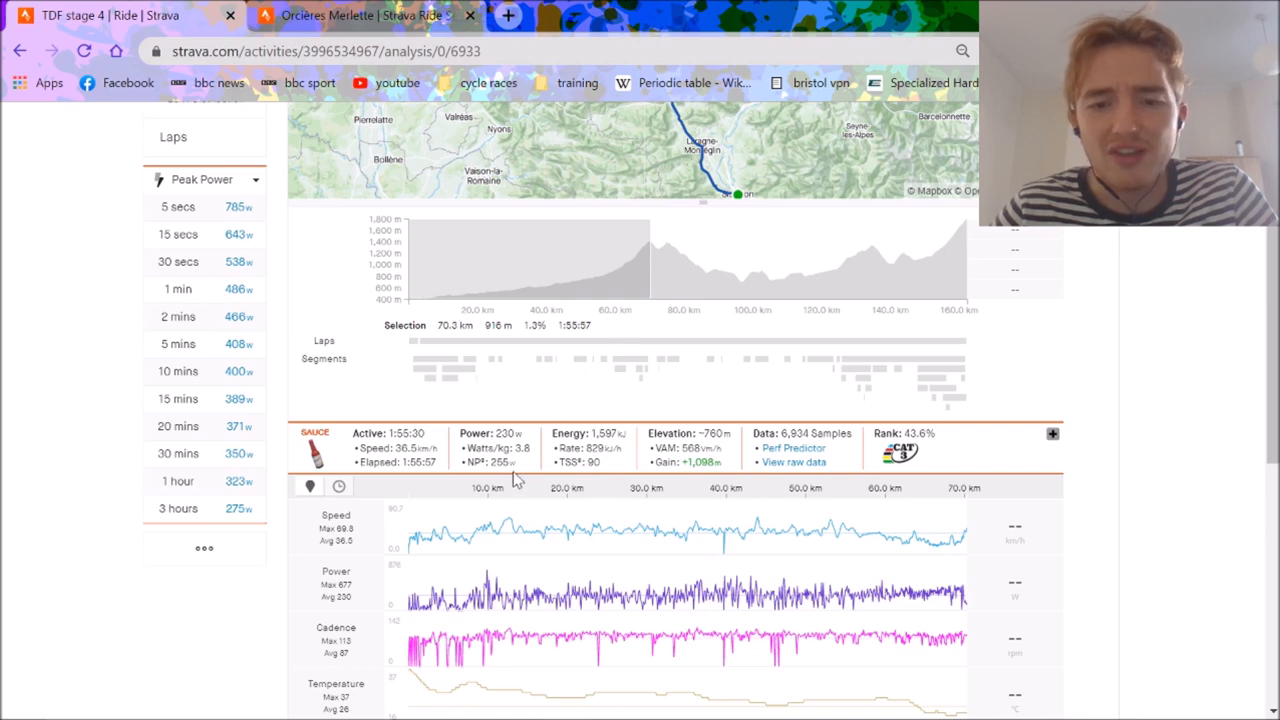
{"action": "mouse_move", "coordinate": [676, 284]}
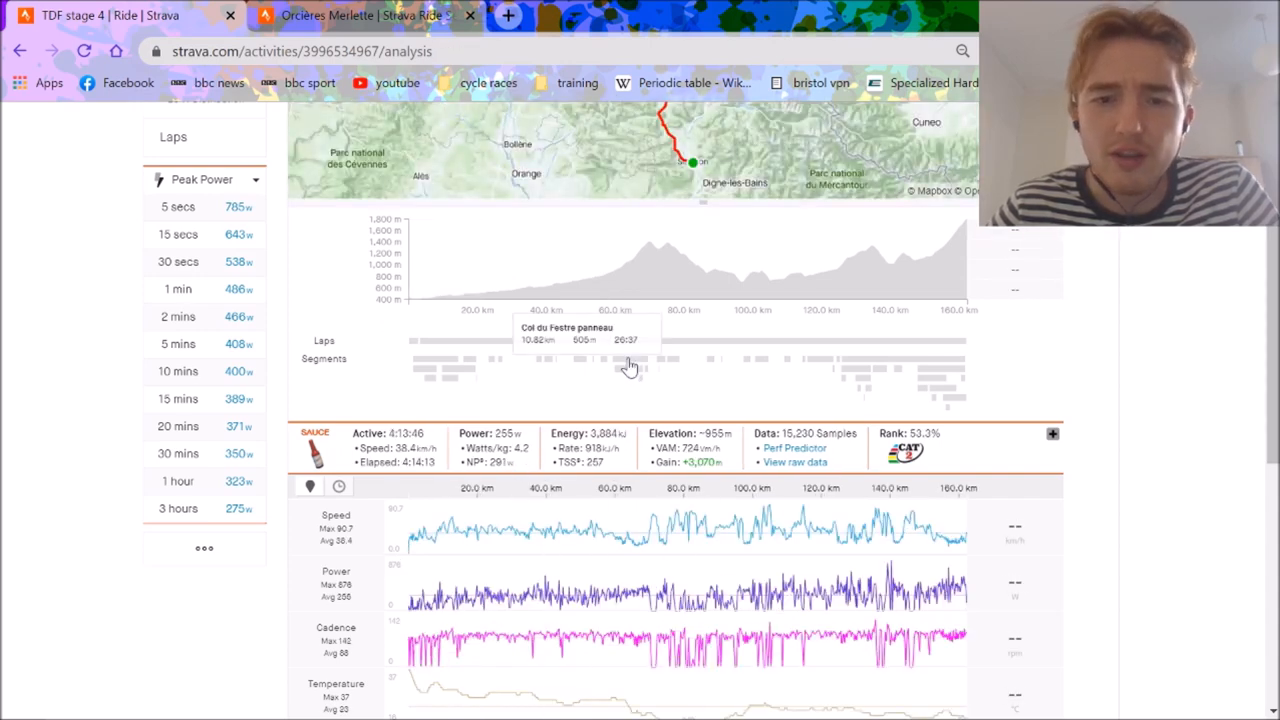
{"action": "left_click", "coordinate": [628, 360]}
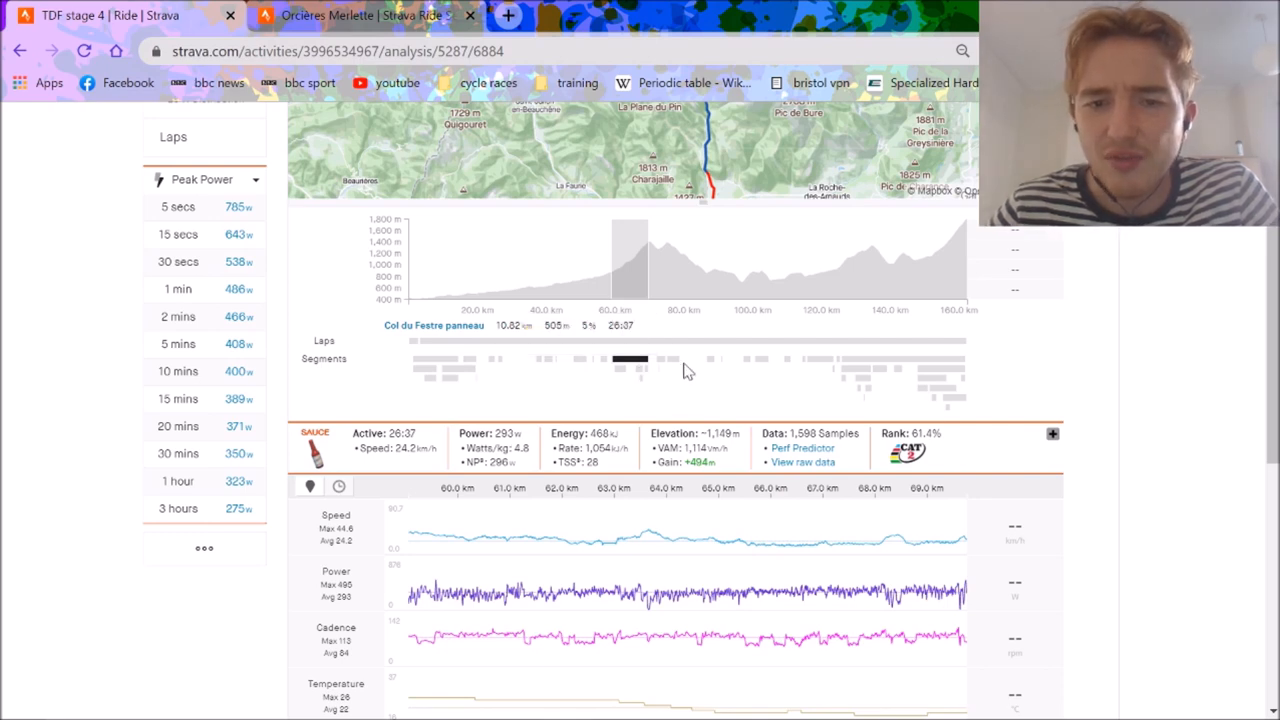
{"action": "mouse_move", "coordinate": [830, 390]}
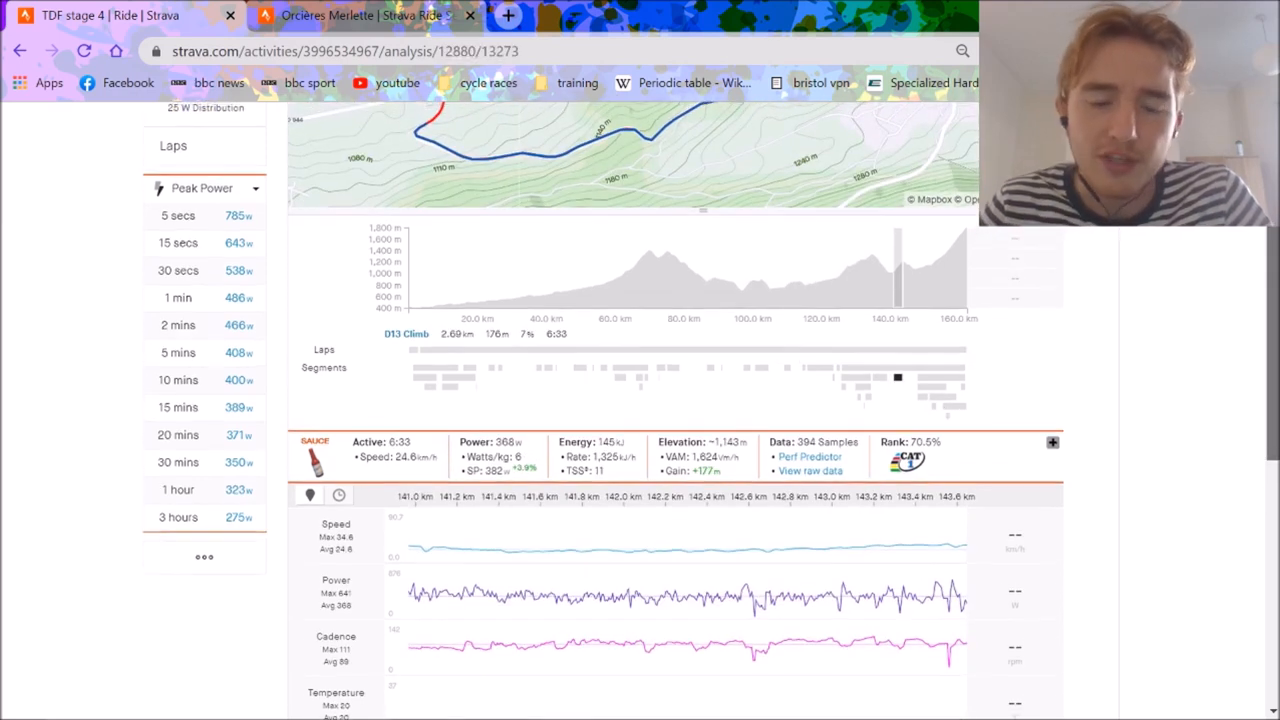
{"action": "scroll", "scroll_direction": "down", "scroll_amount": 3}
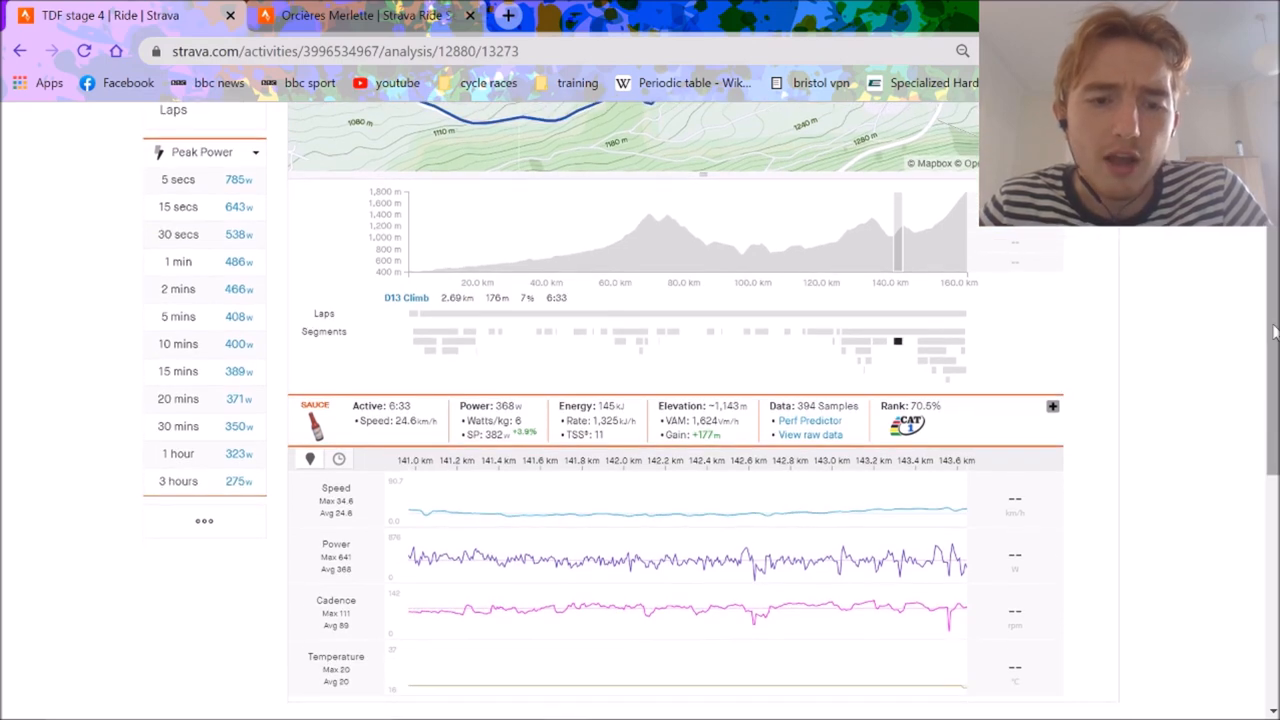
{"action": "mouse_move", "coordinate": [872, 316]}
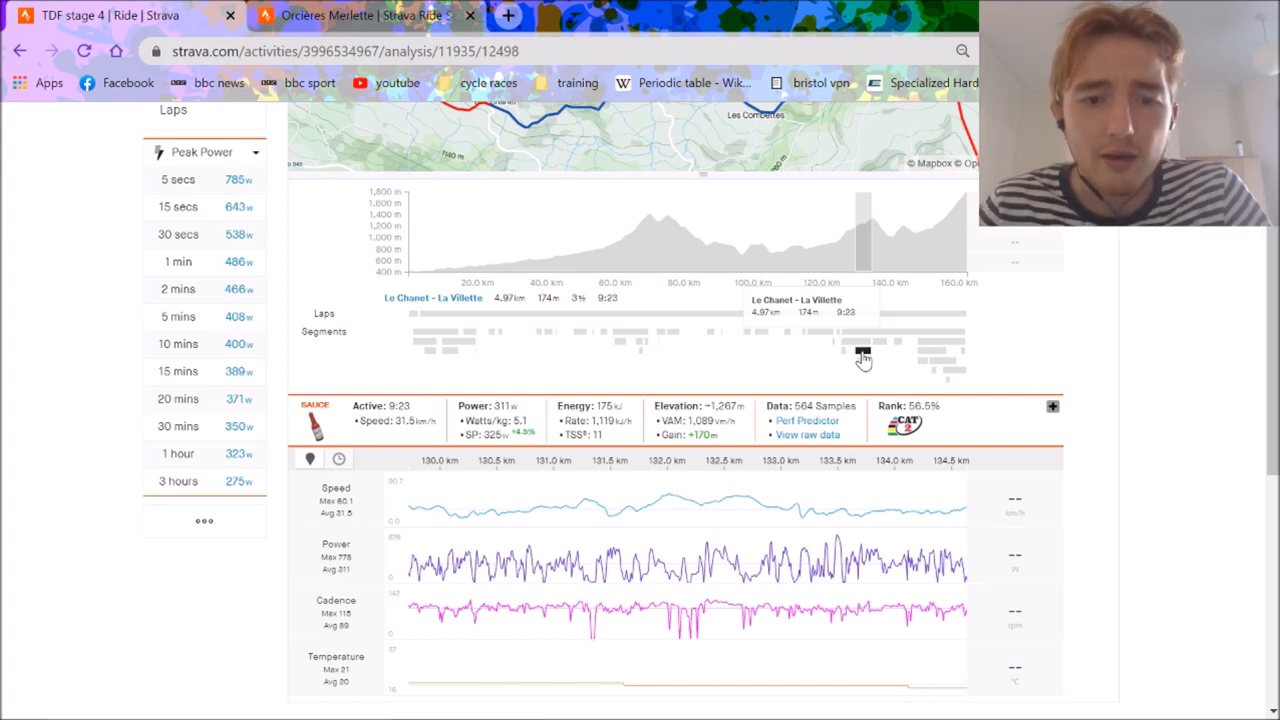
{"action": "mouse_move", "coordinate": [926, 348]}
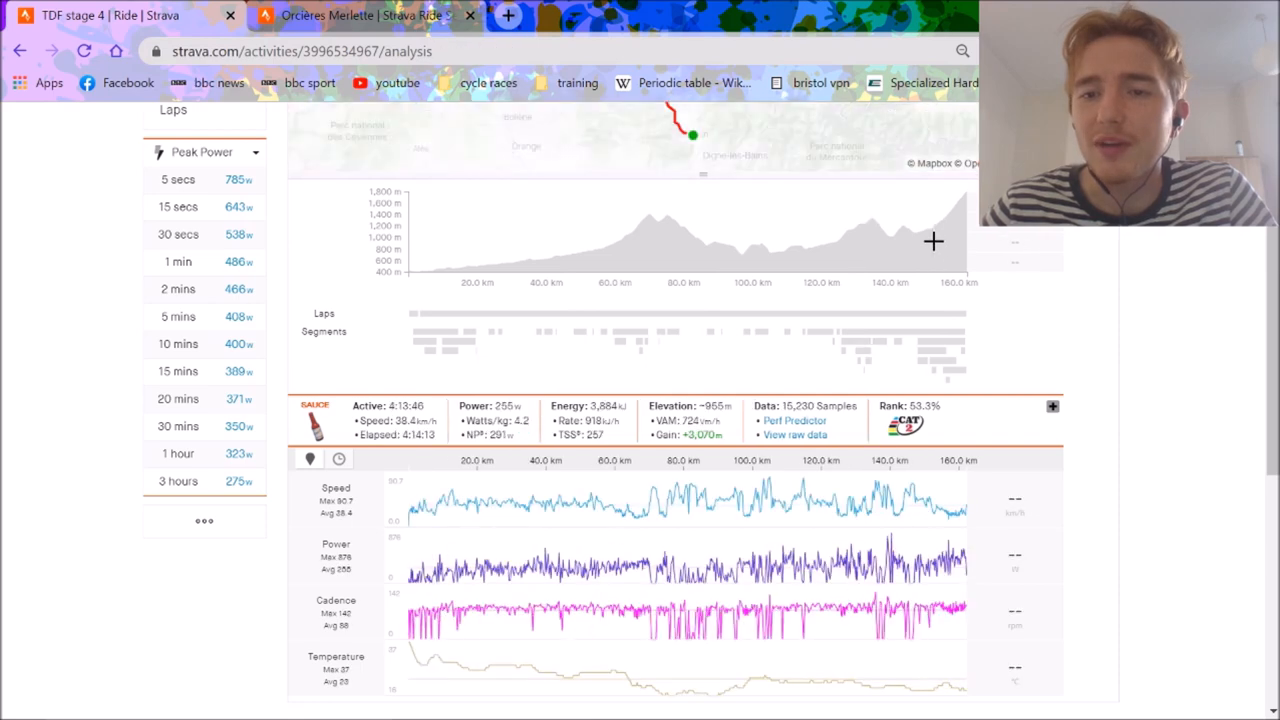
{"action": "mouse_move", "coordinate": [938, 344]}
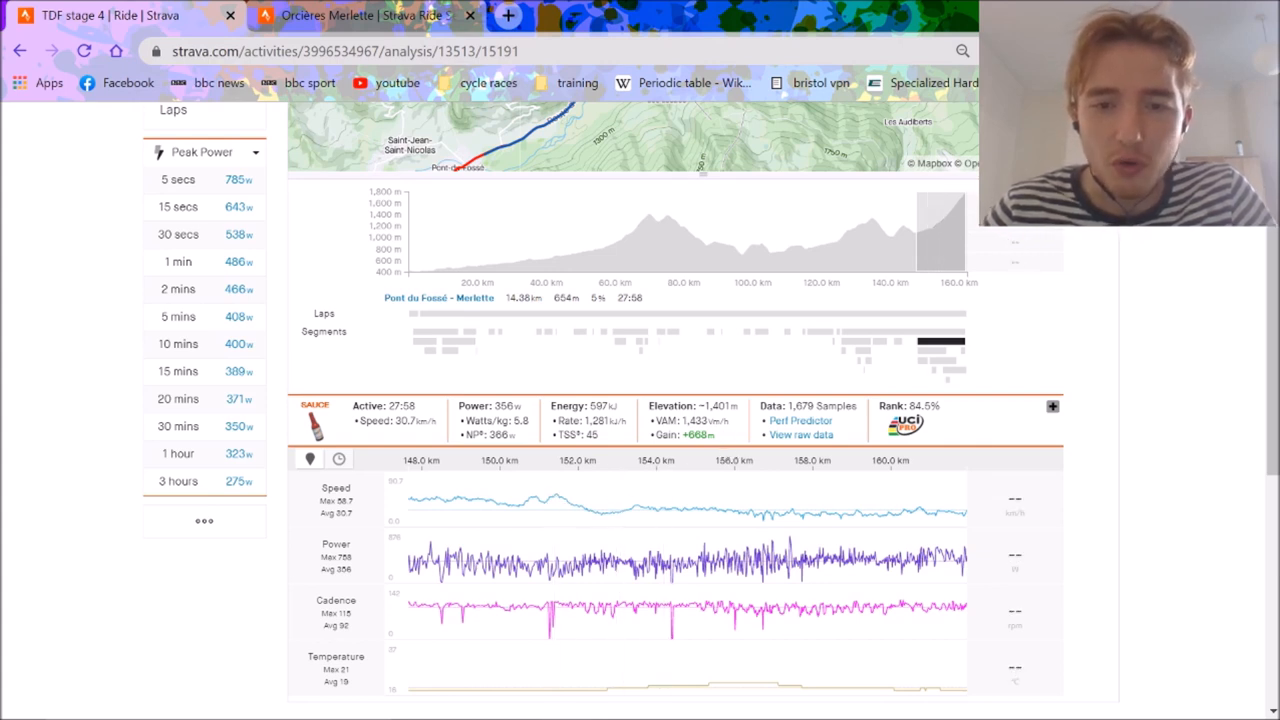
{"action": "mouse_move", "coordinate": [818, 348]}
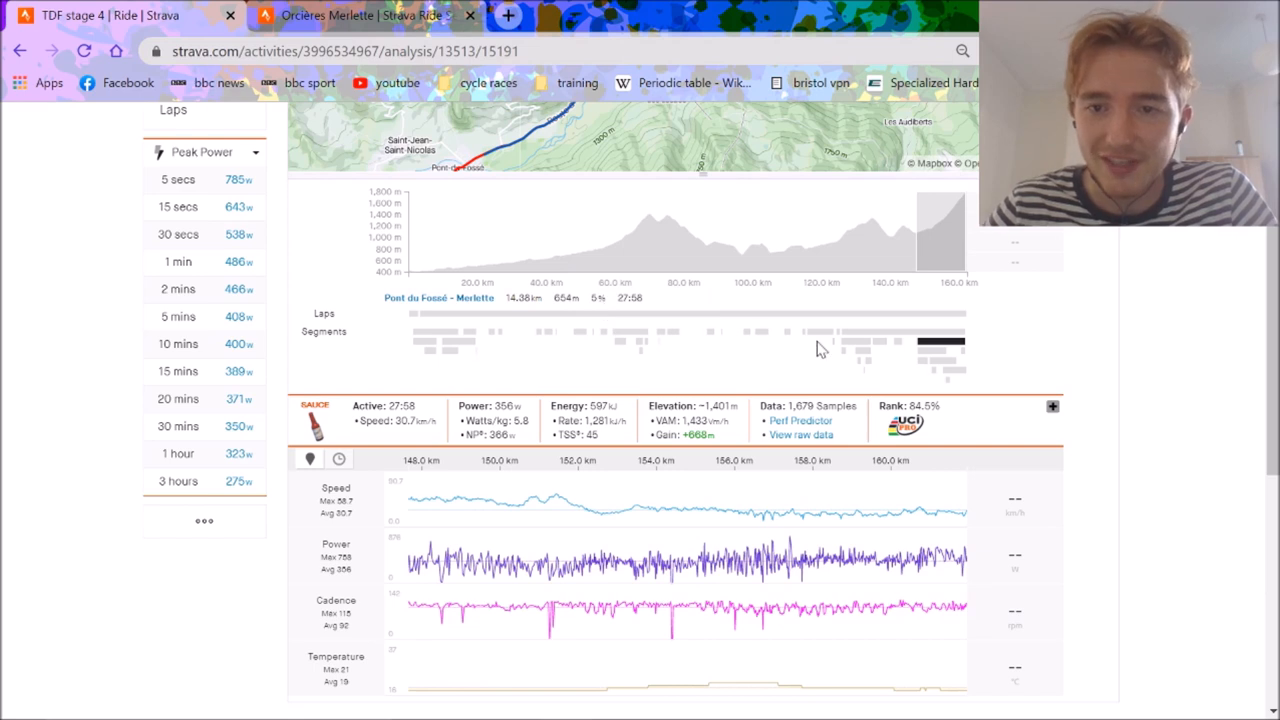
{"action": "mouse_move", "coordinate": [950, 378]}
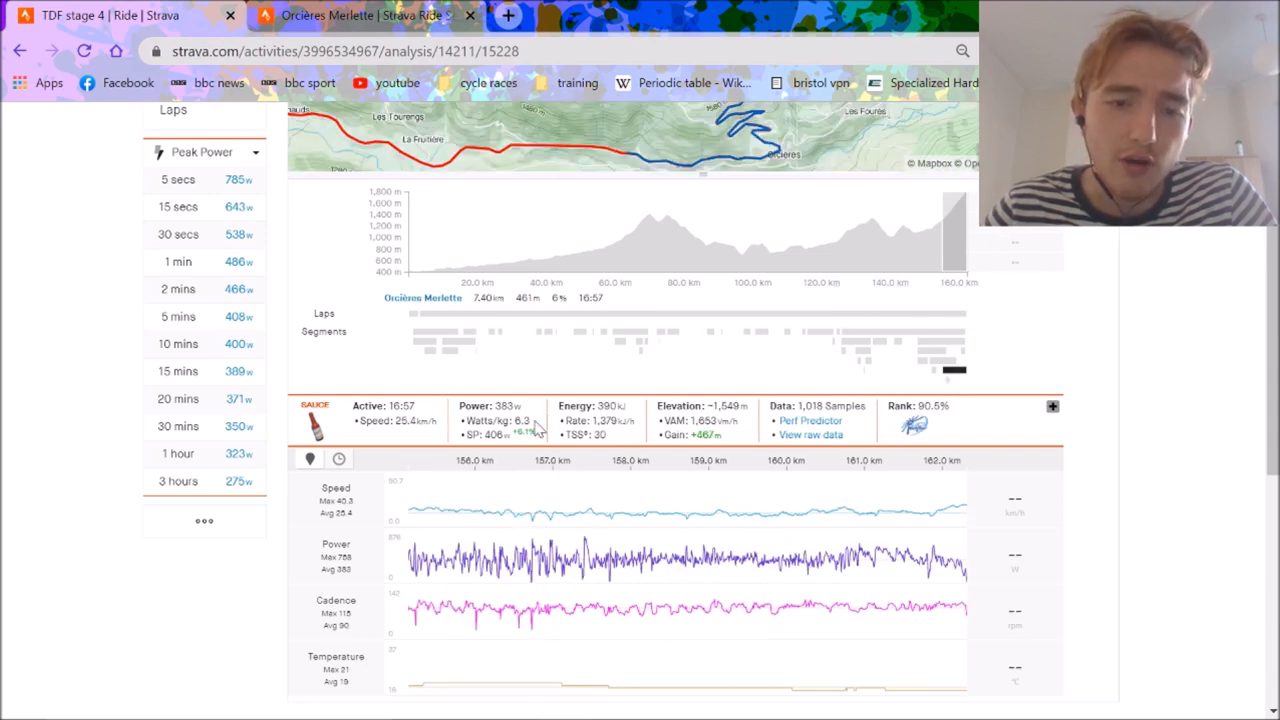
{"action": "mouse_move", "coordinate": [512, 428]}
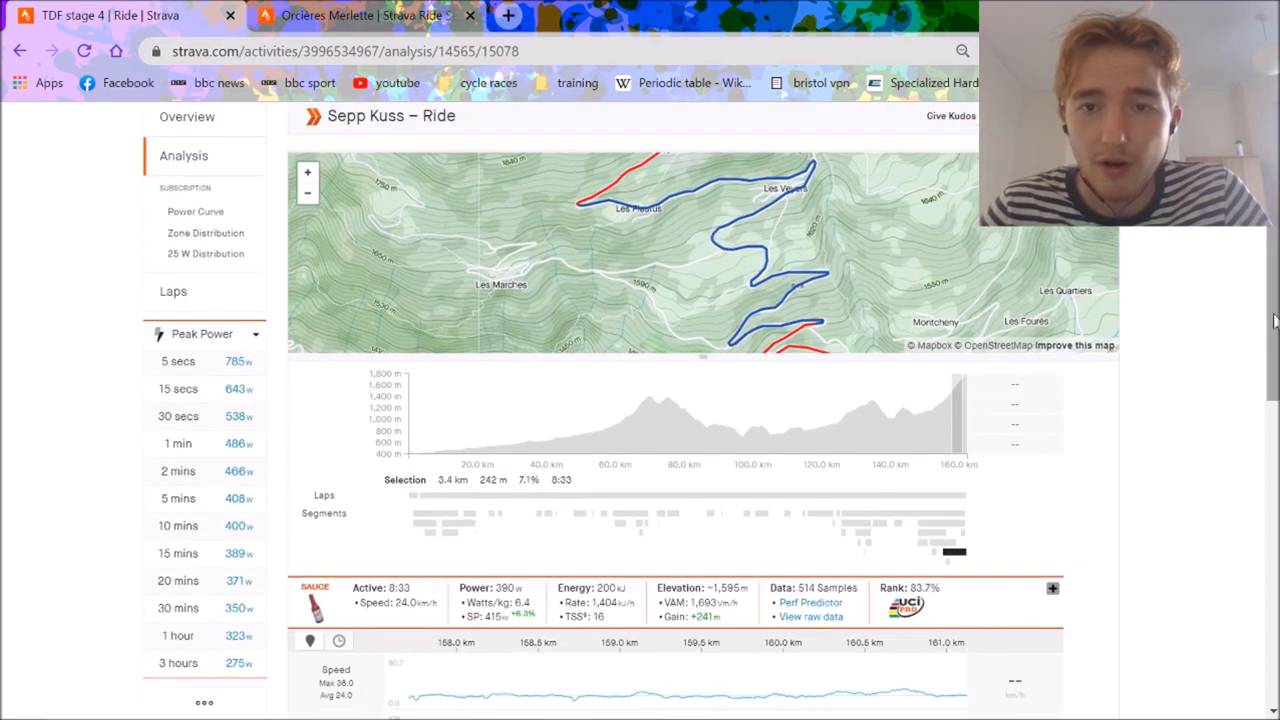
{"action": "mouse_move", "coordinate": [622, 208]}
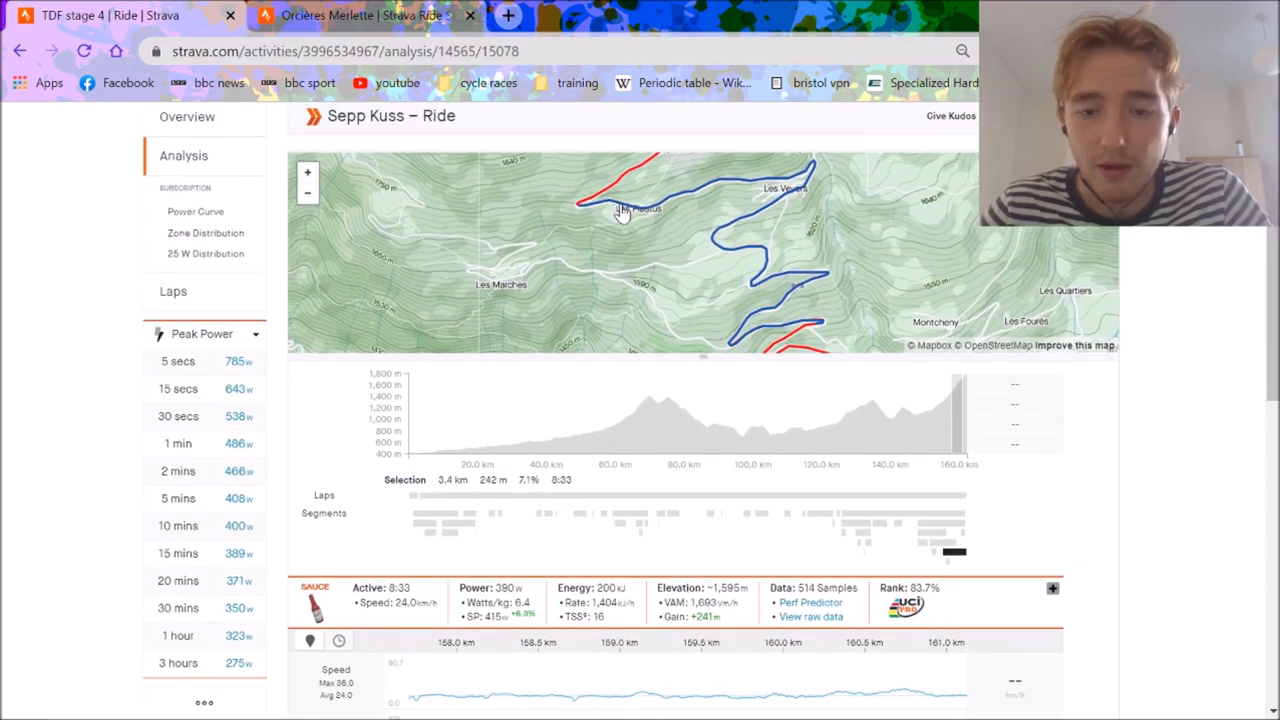
- Scroll the analysis to the isolated final Orcières-Merlette climb at 383 W over 16:57
{"action": "scroll", "scroll_direction": "down", "scroll_amount": 3}
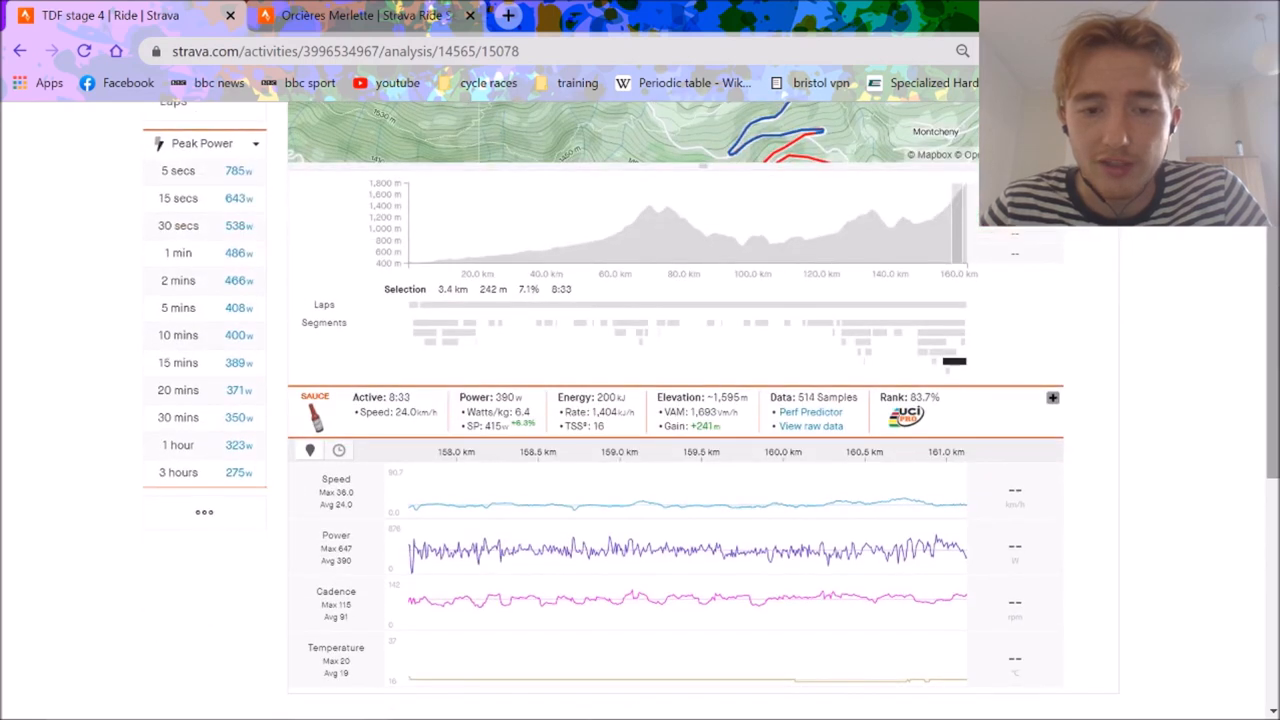
{"action": "mouse_move", "coordinate": [826, 528]}
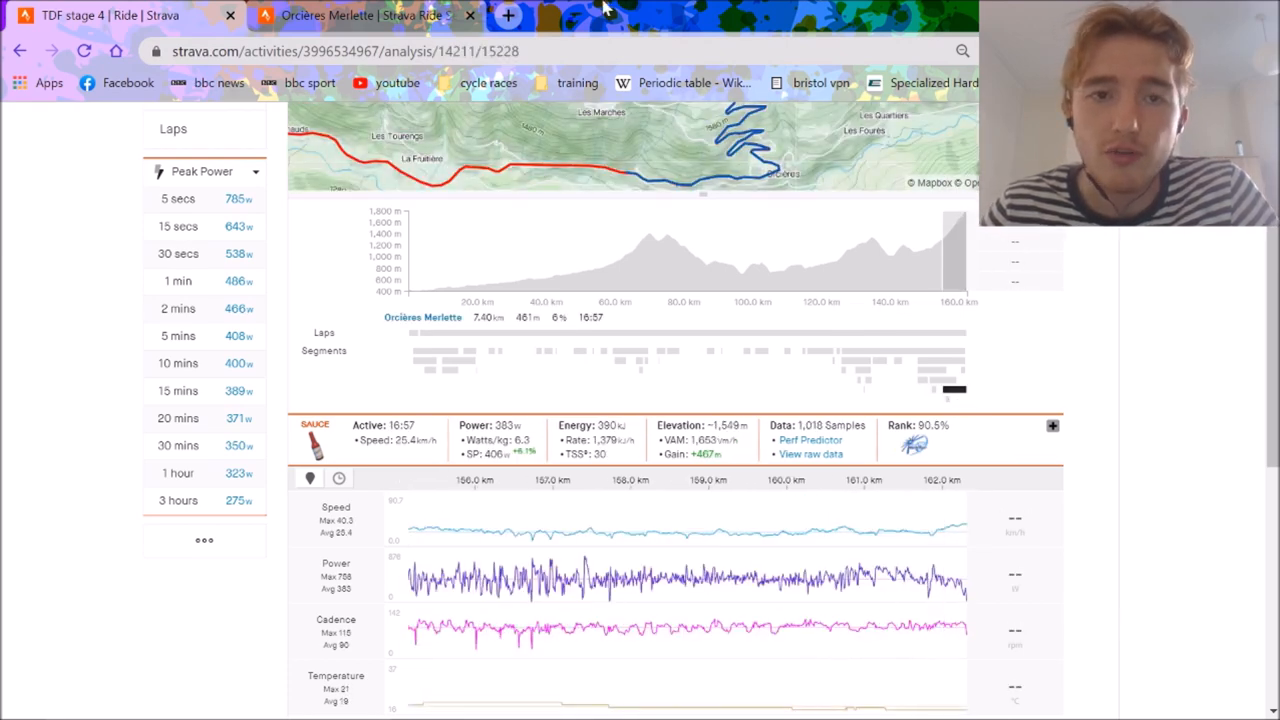
{"action": "left_click", "coordinate": [520, 16]}
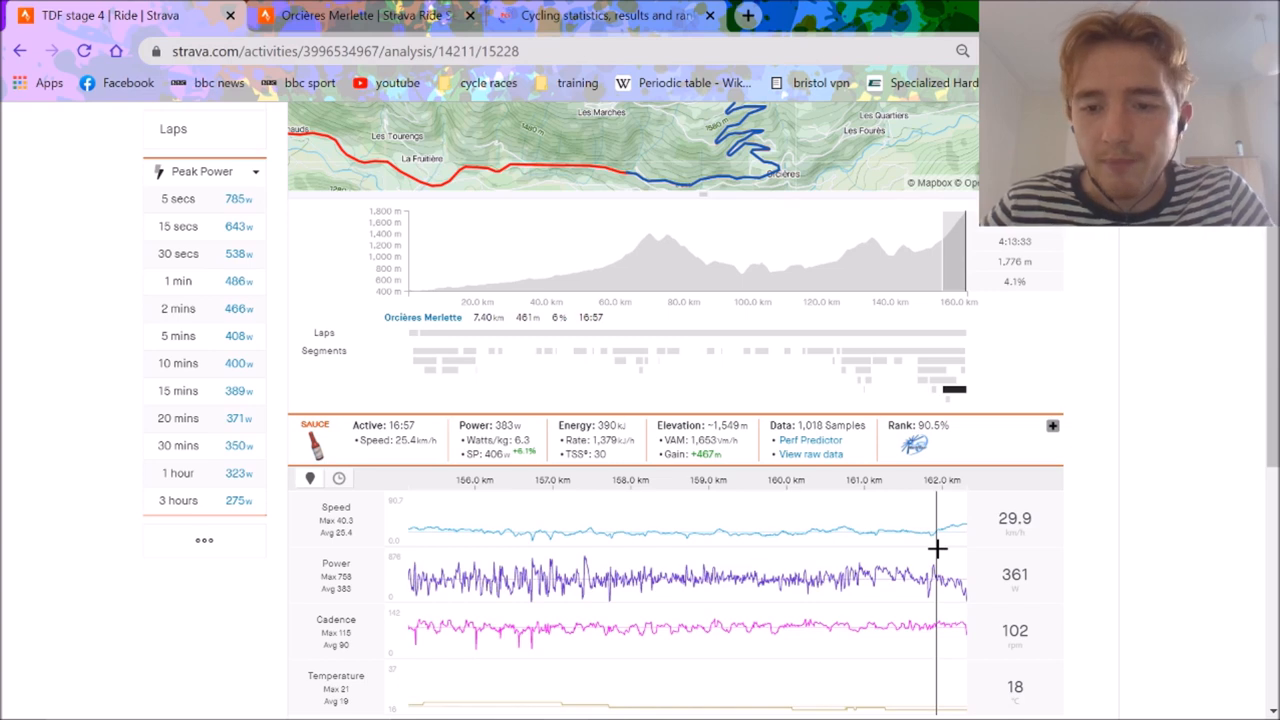
{"action": "mouse_move", "coordinate": [956, 398]}
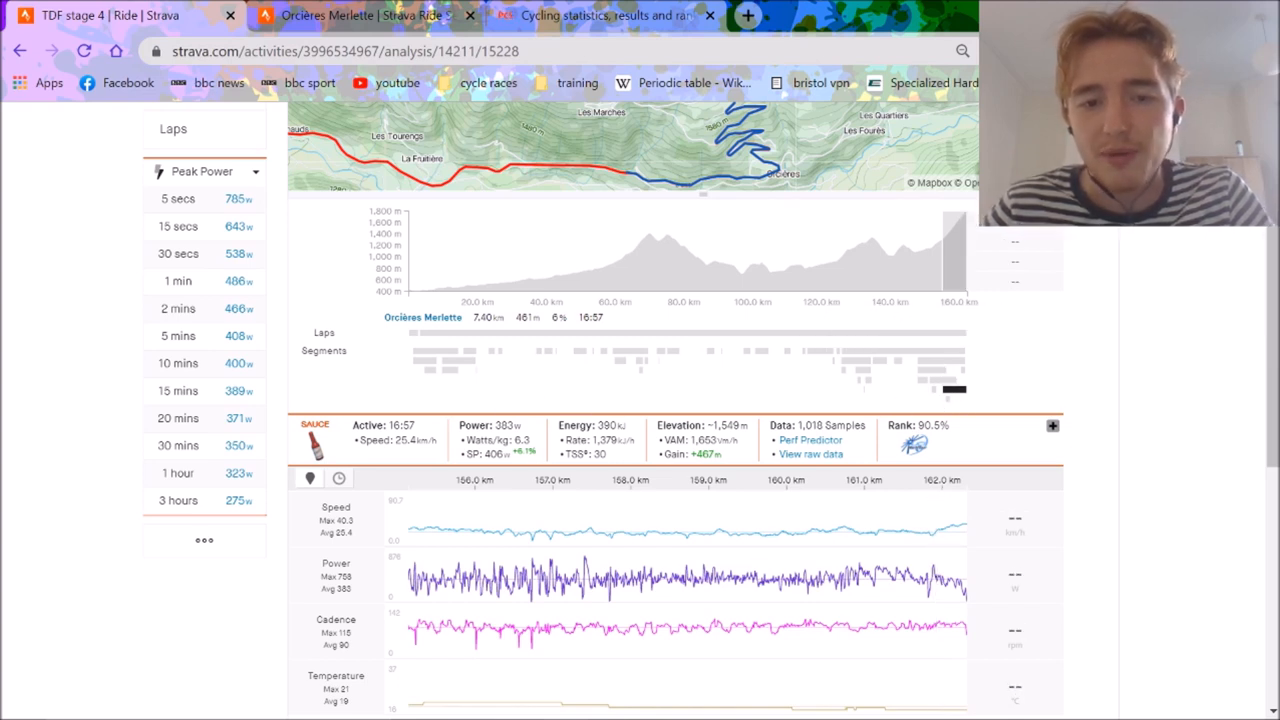
{"action": "mouse_move", "coordinate": [568, 440]}
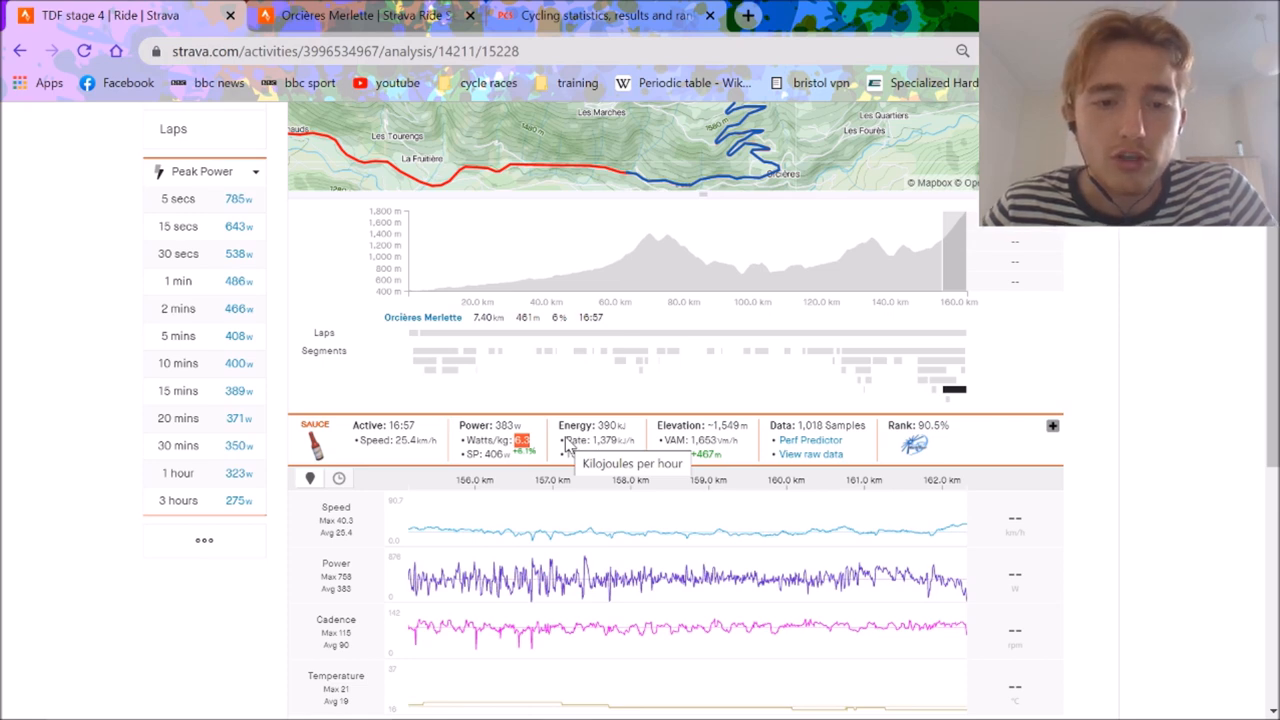
{"action": "mouse_move", "coordinate": [684, 492]}
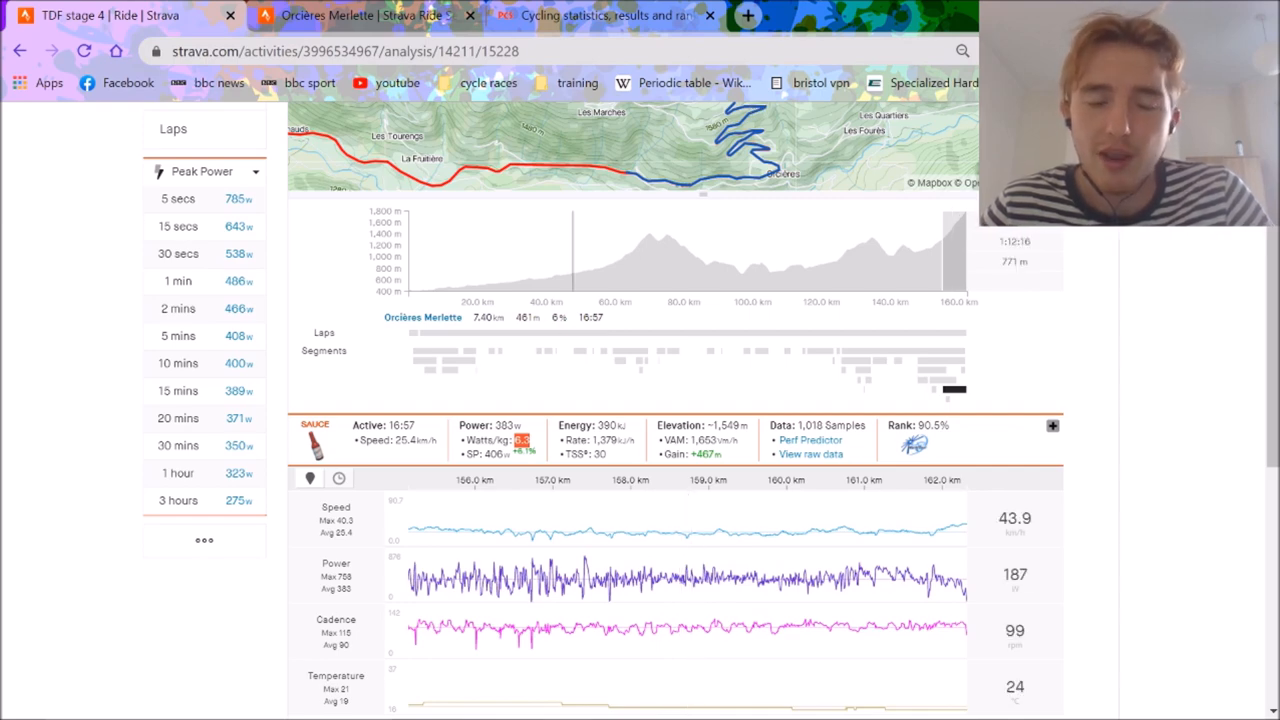
- Show the ProCyclingStats Tour de France 2020 stage 4 results table
{"action": "left_click", "coordinate": [610, 16]}
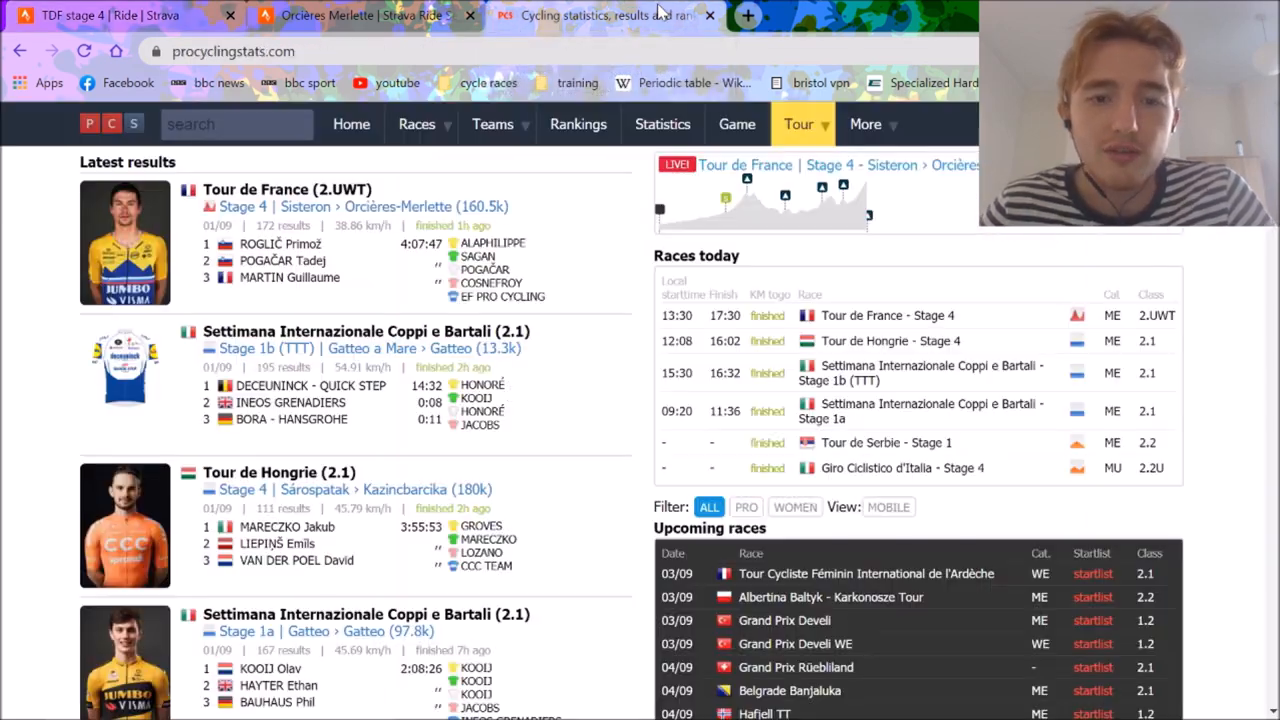
{"action": "left_click", "coordinate": [286, 188]}
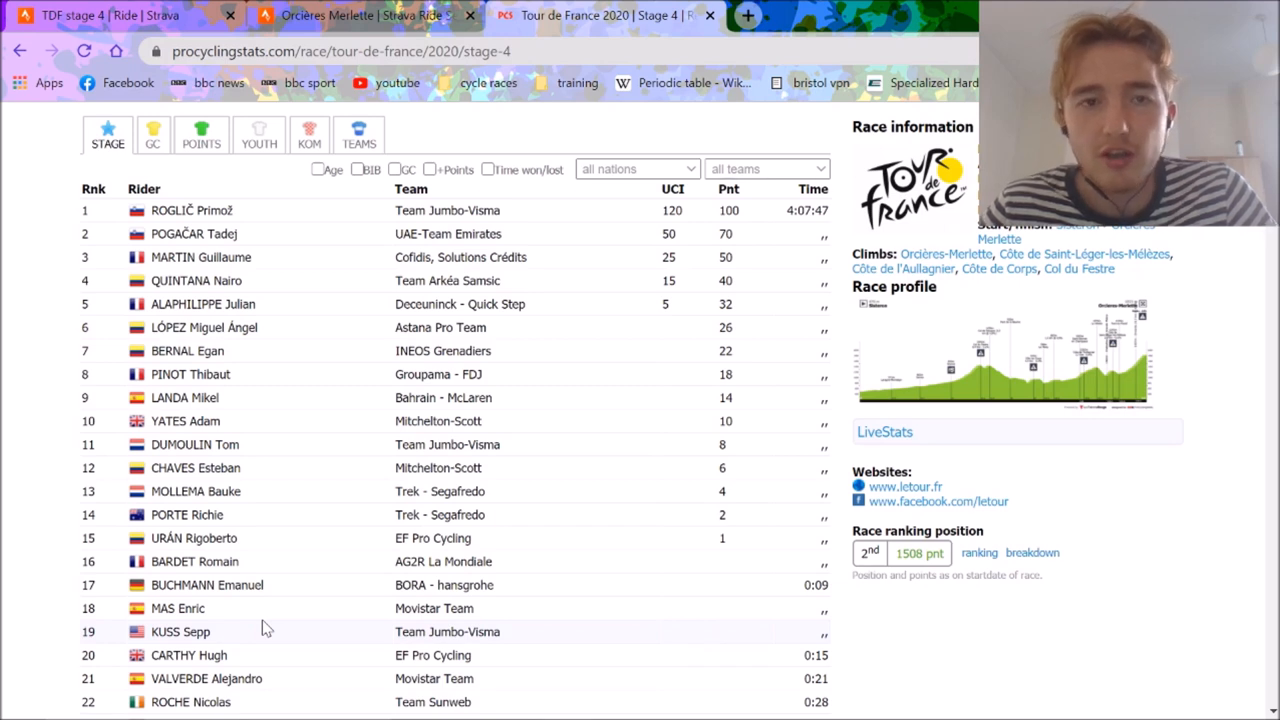
{"action": "mouse_move", "coordinate": [332, 8]}
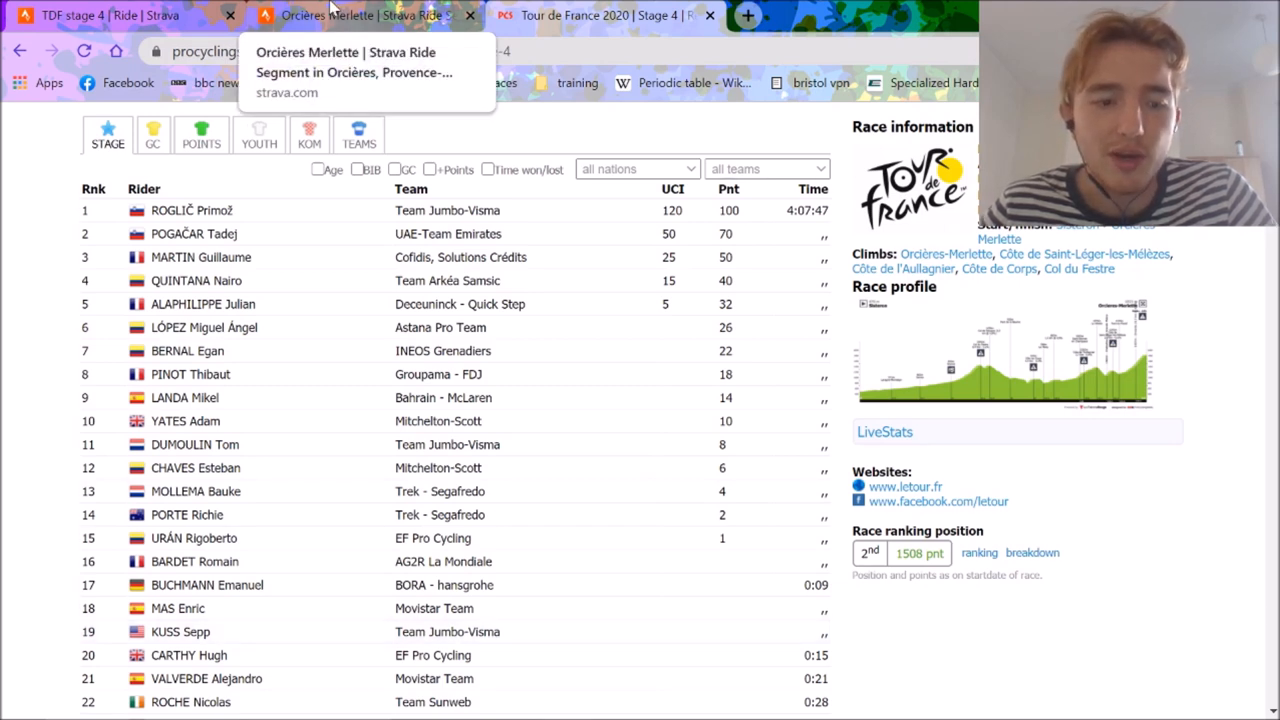
{"action": "mouse_move", "coordinate": [412, 432]}
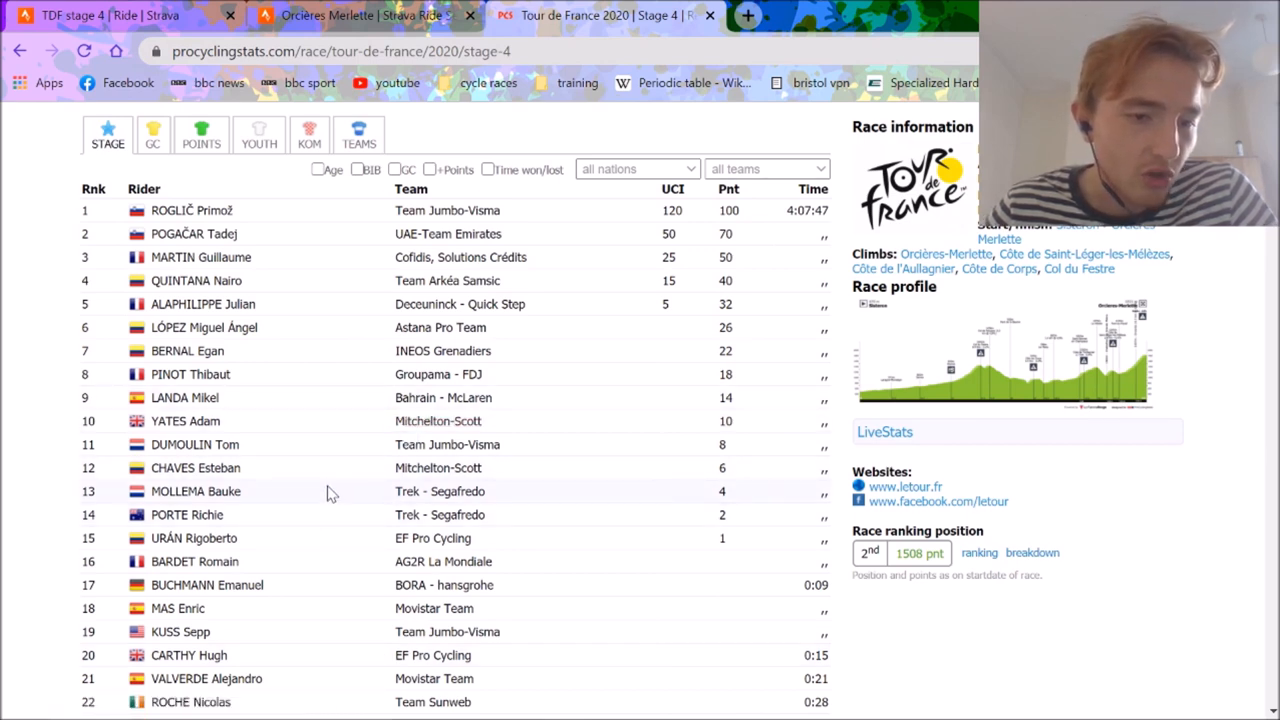
{"action": "mouse_move", "coordinate": [296, 570]}
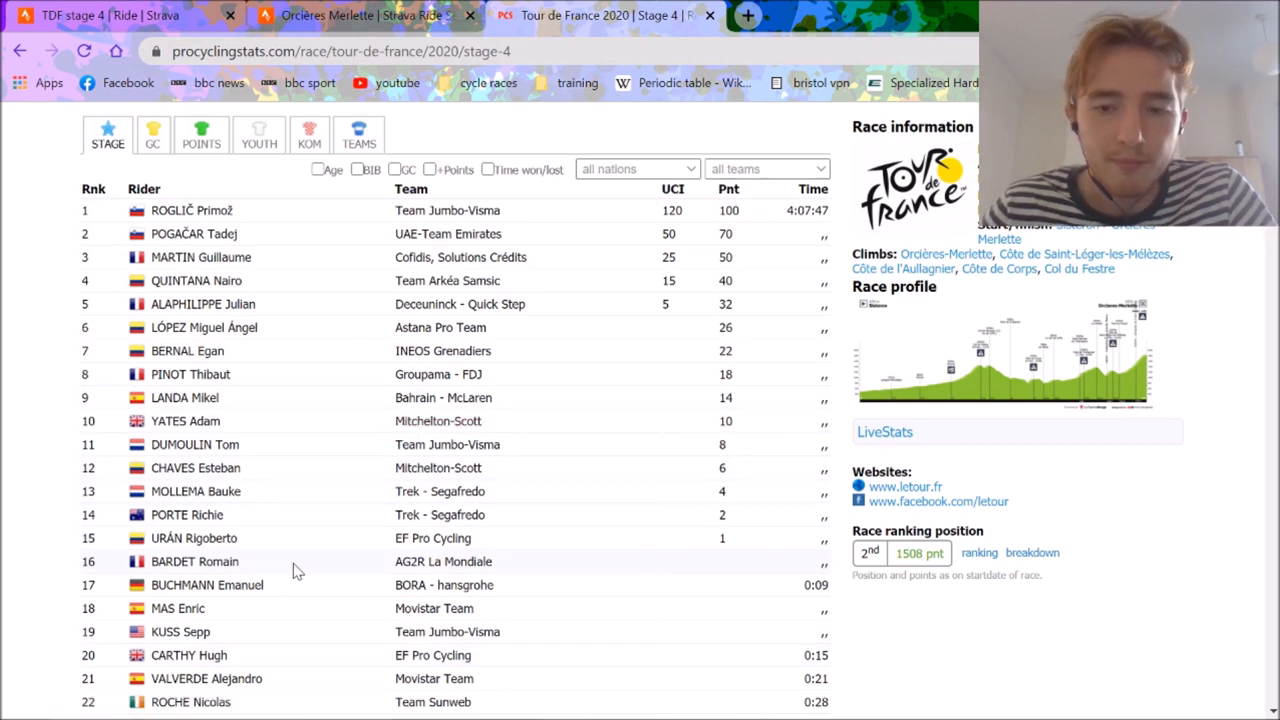
{"action": "mouse_move", "coordinate": [288, 290]}
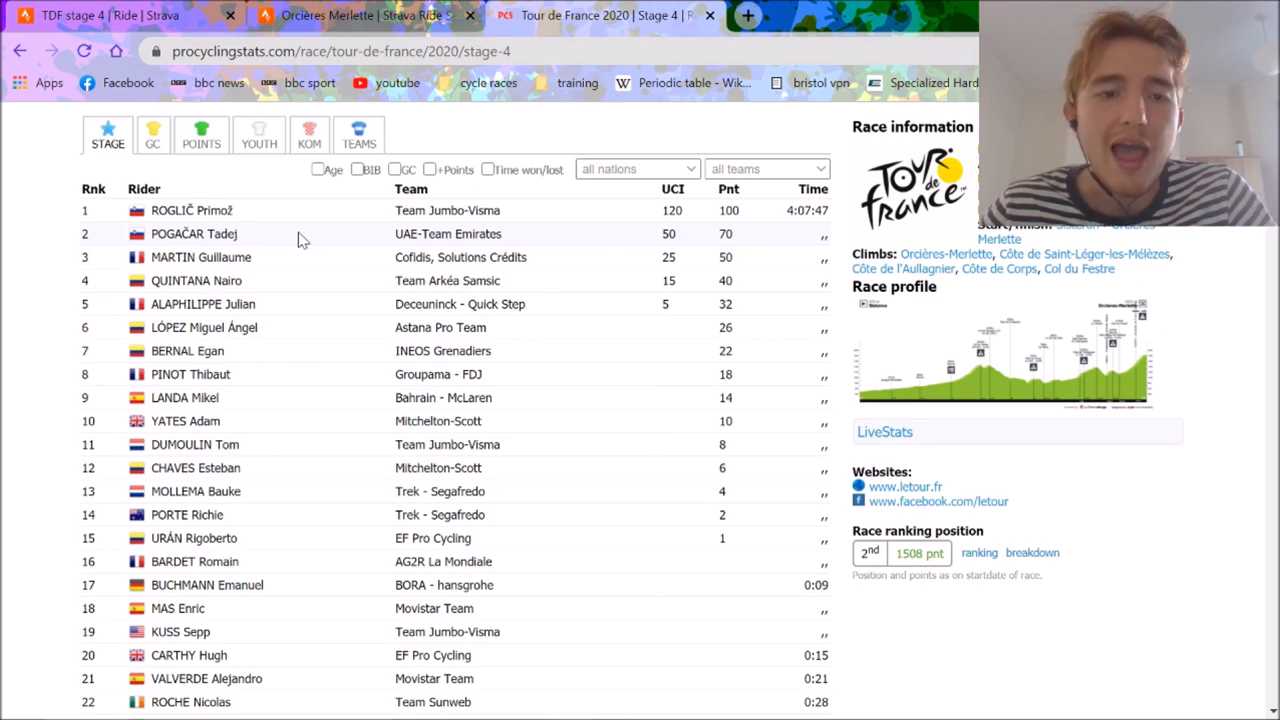
- Back in Strava, select the first 149 km then the final climb, and return to the ride overview
{"action": "left_click", "coordinate": [360, 16]}
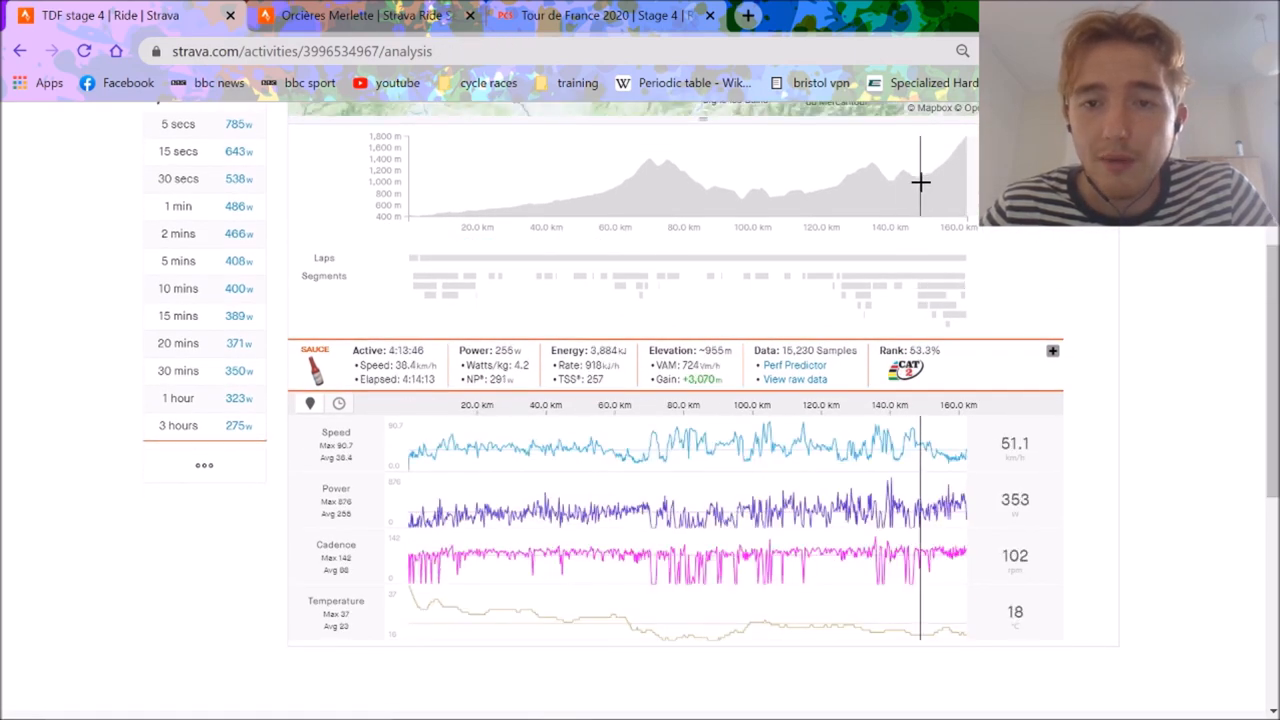
{"action": "left_click_drag", "start_coordinate": [410, 180], "coordinate": [920, 180]}
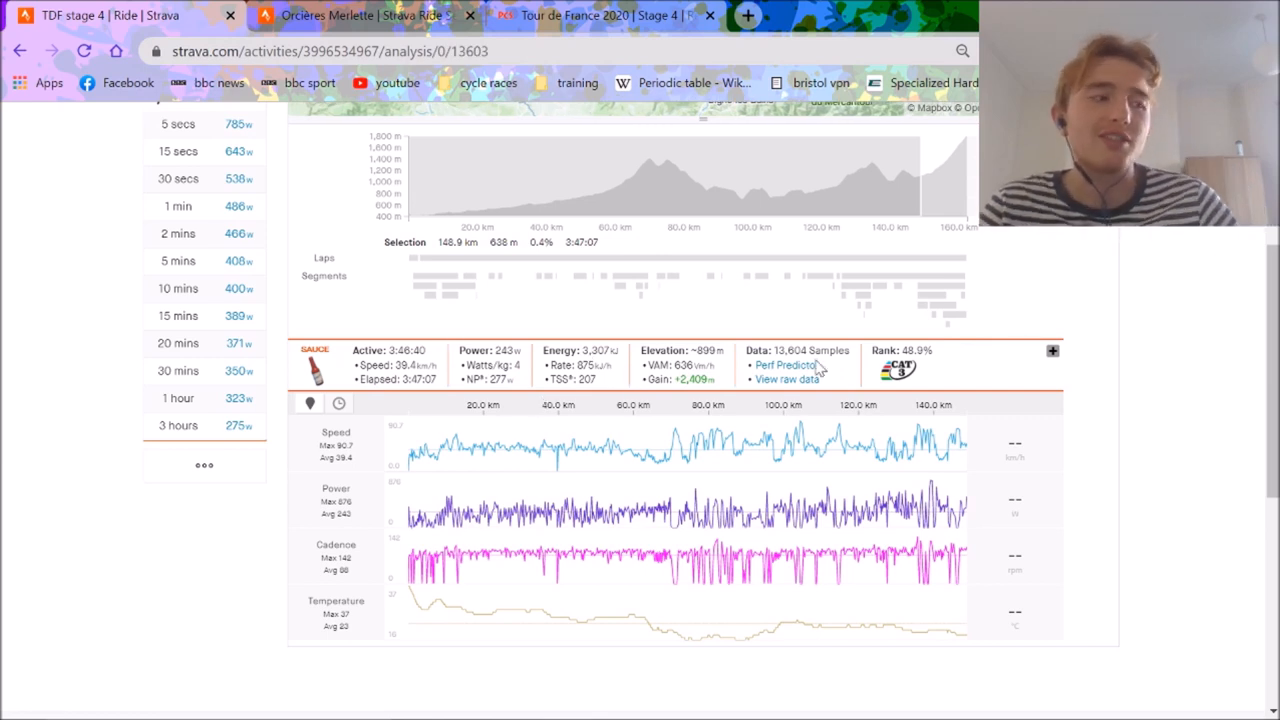
{"action": "mouse_move", "coordinate": [964, 332]}
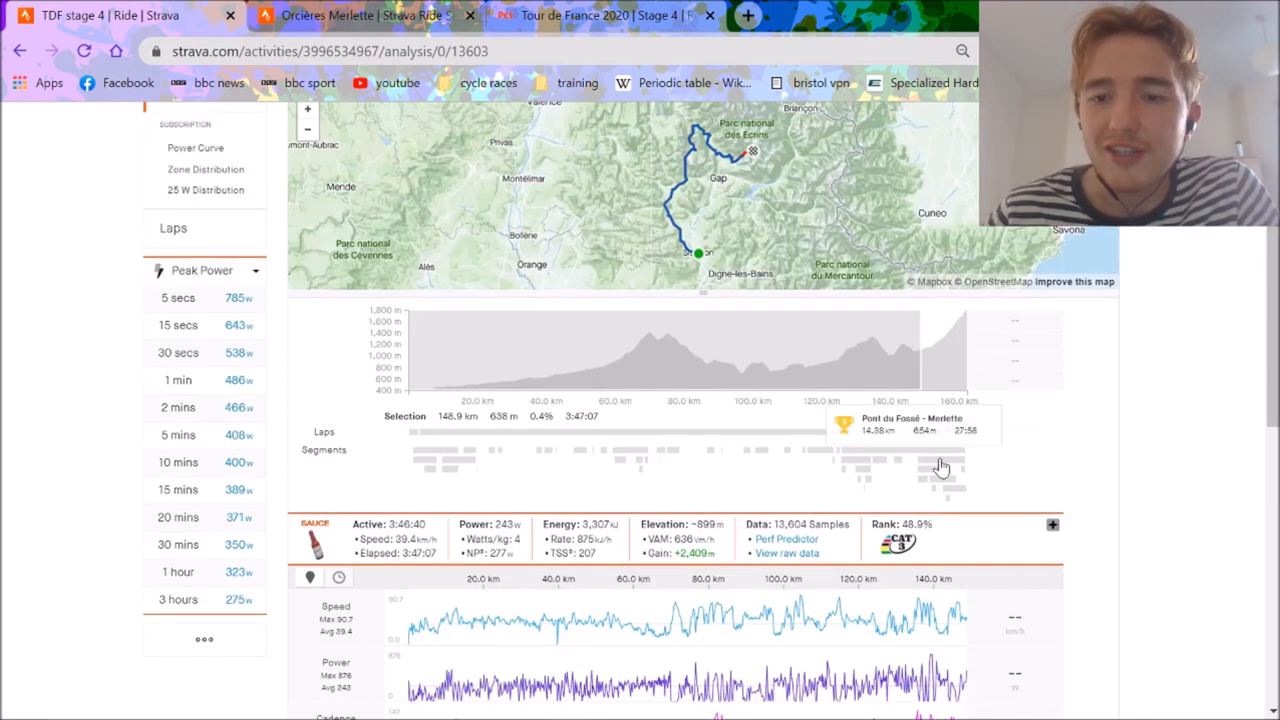
{"action": "left_click", "coordinate": [940, 464]}
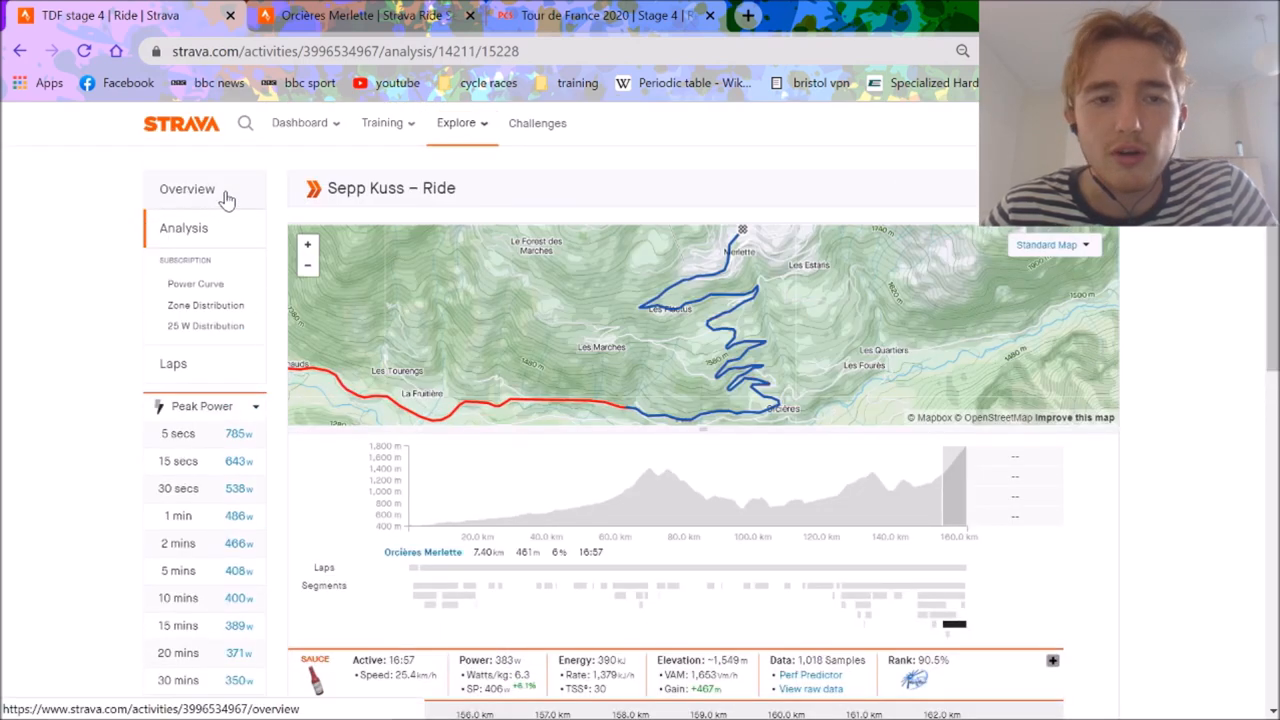
{"action": "left_click", "coordinate": [188, 188]}
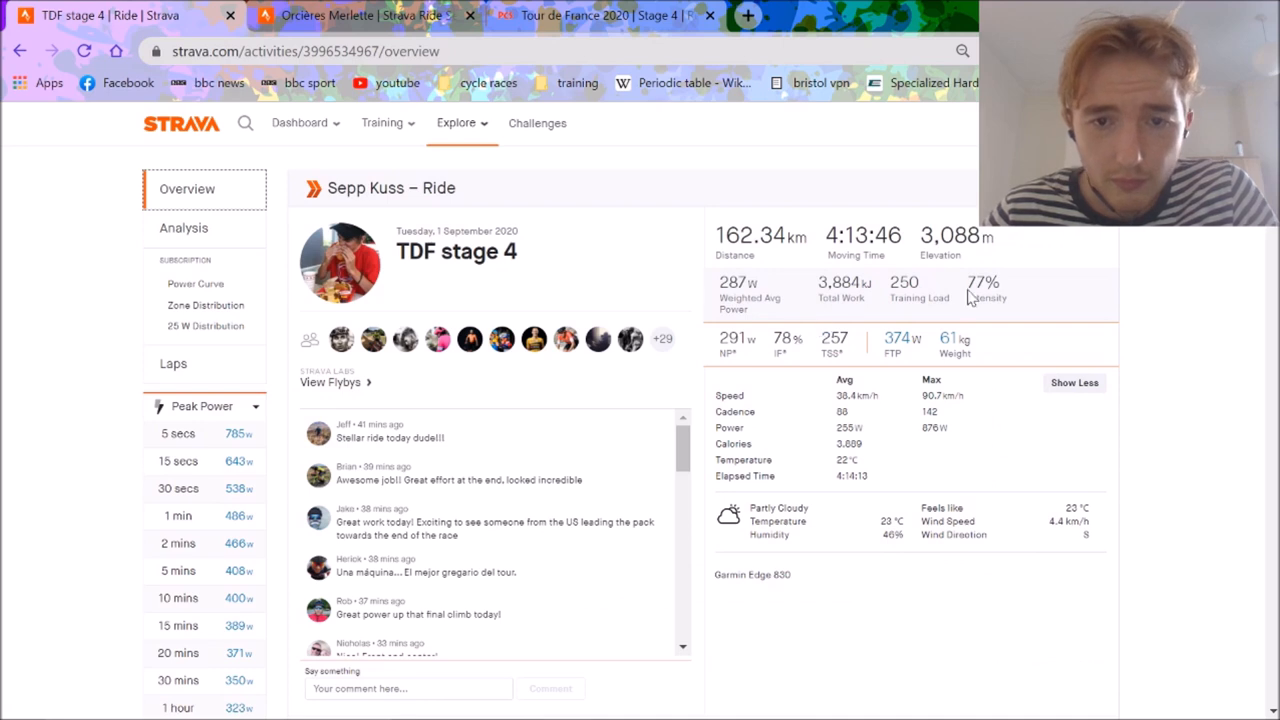